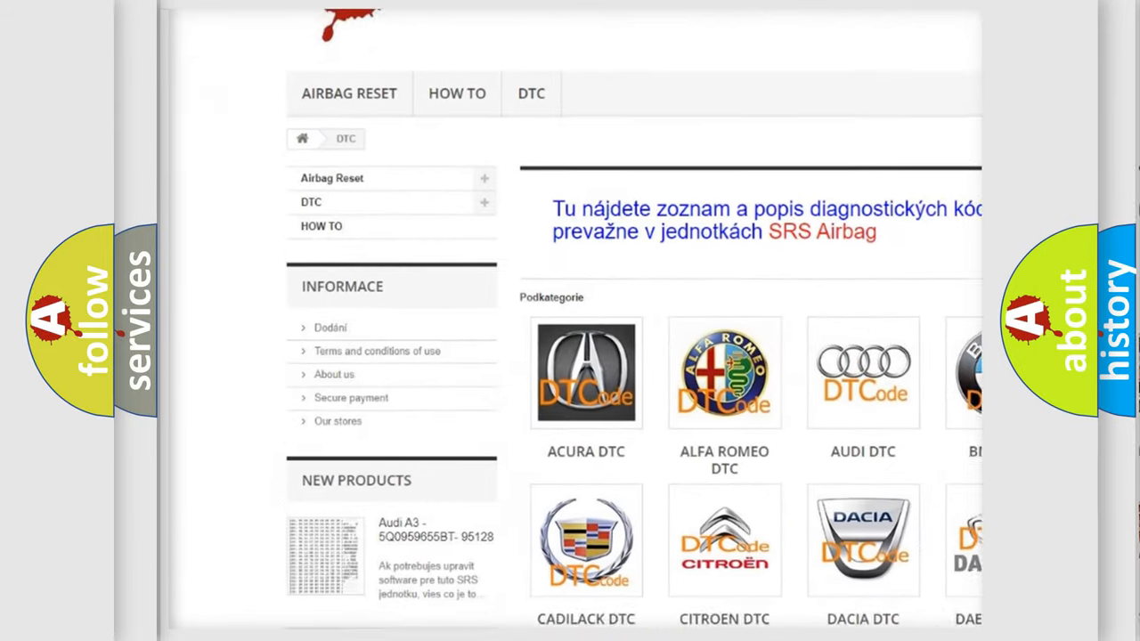
scroll(down, 3)
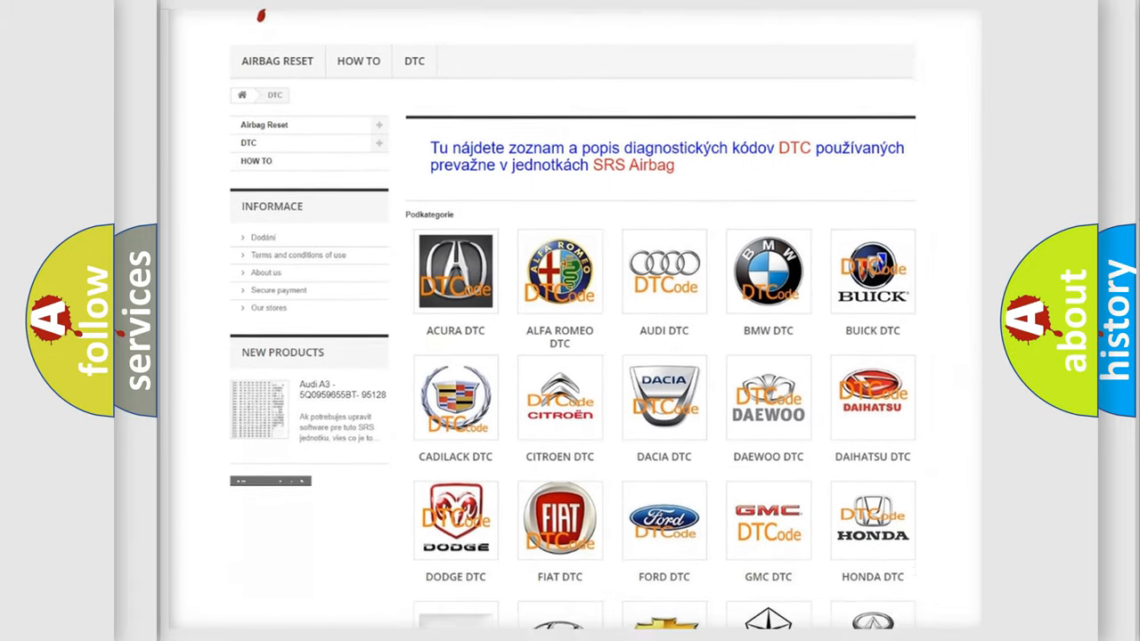
scroll(down, 3)
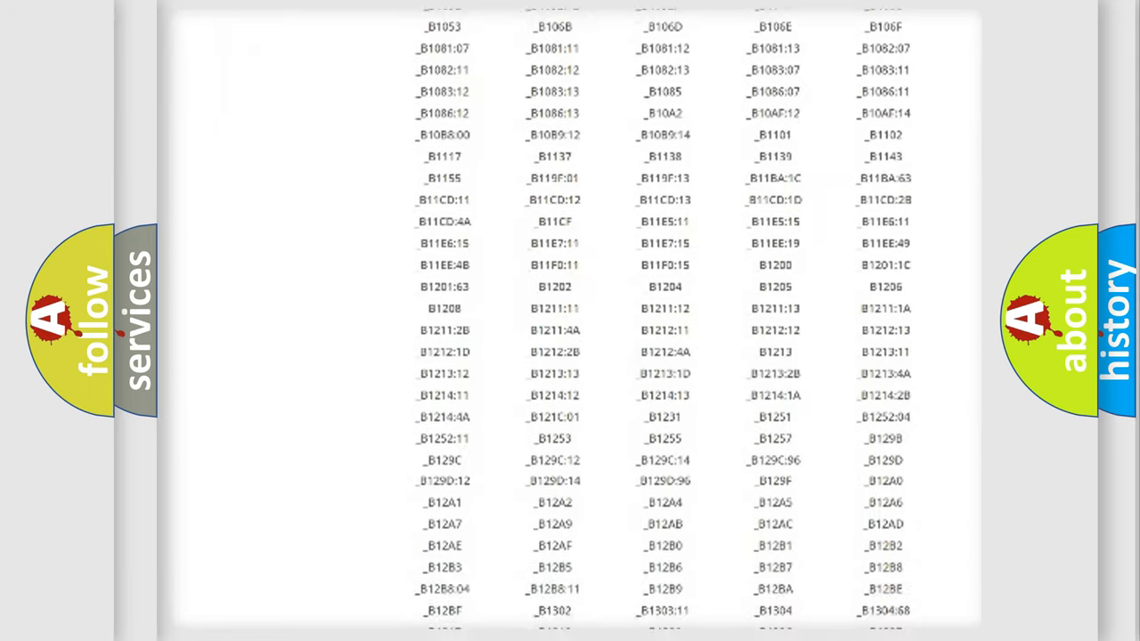
scroll(down, 3)
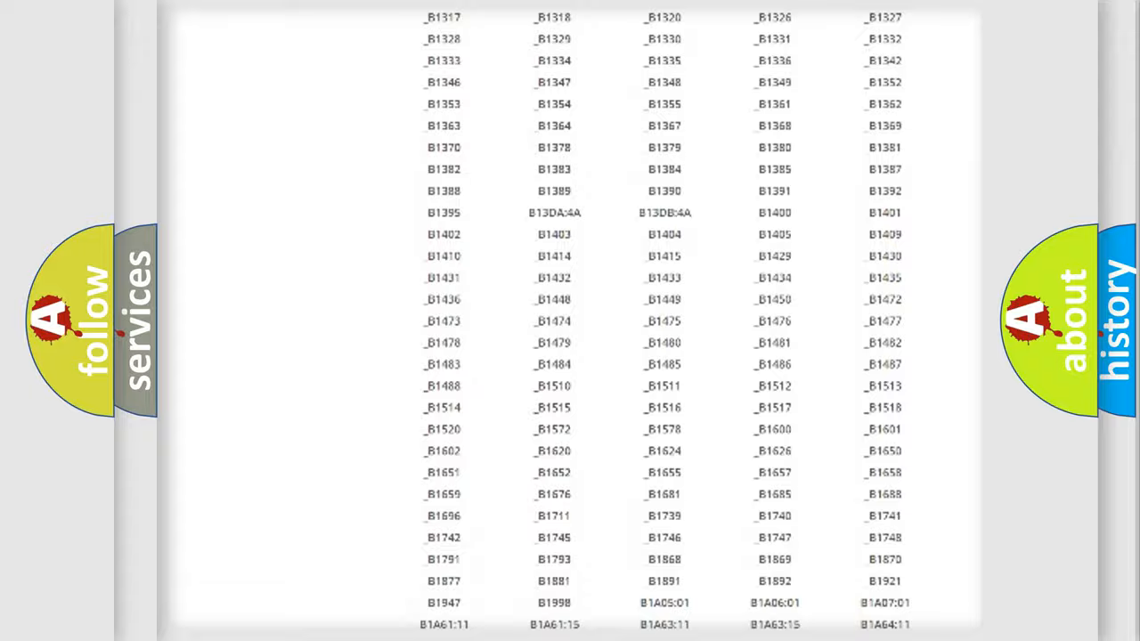